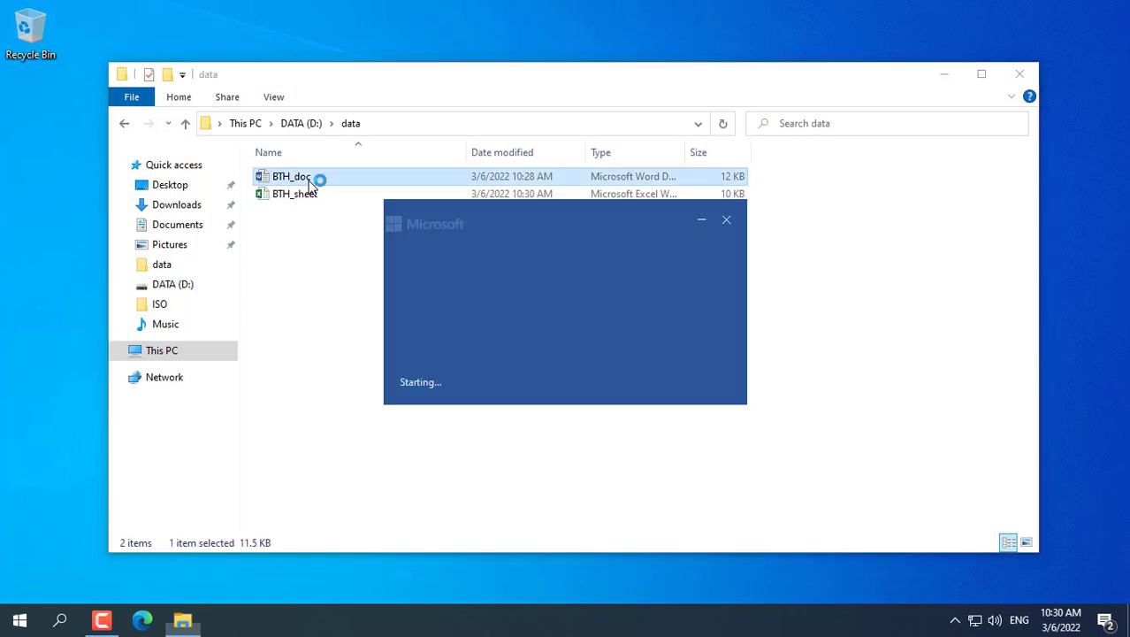
- Open BTH_doc and BTH_sheet from D:\data, then close the spreadsheet
double_click(290, 176)
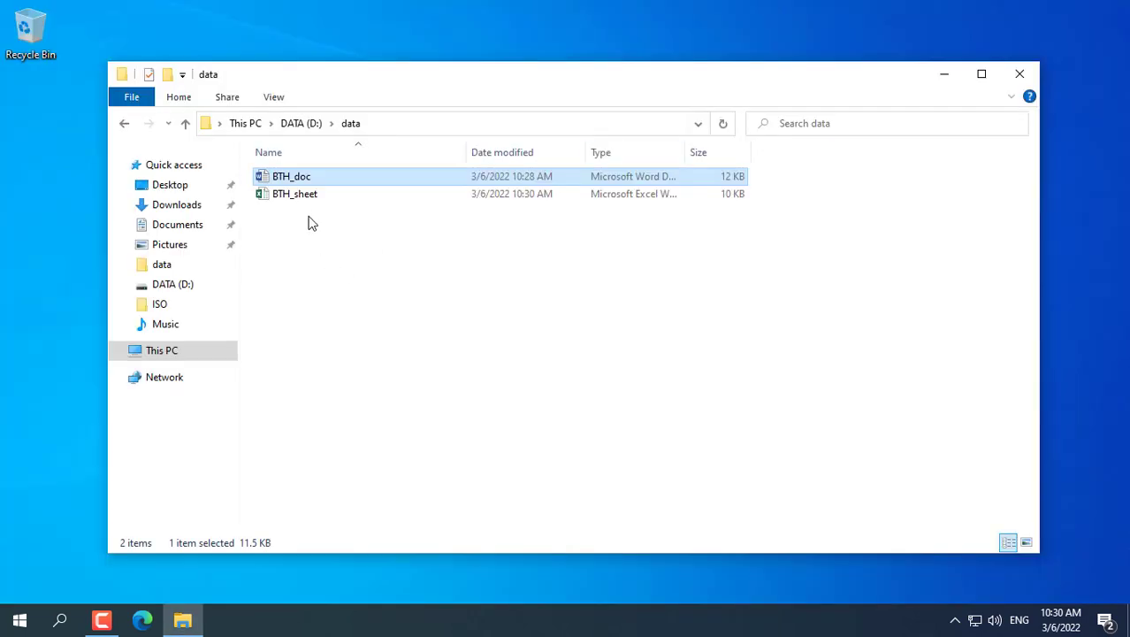
double_click(294, 193)
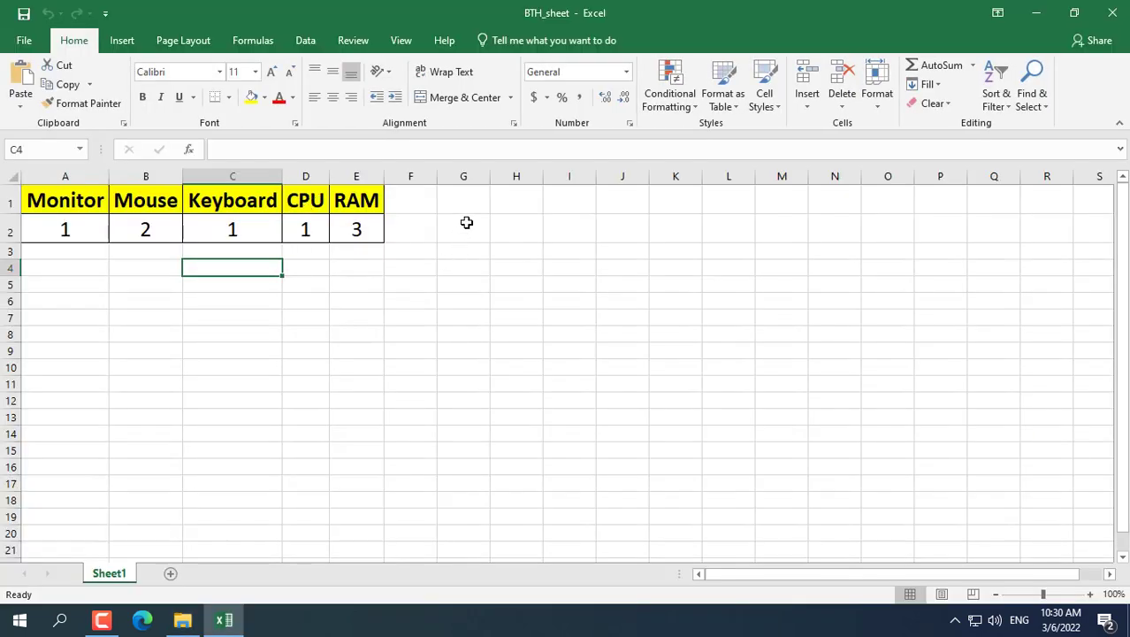
left_click(676, 301)
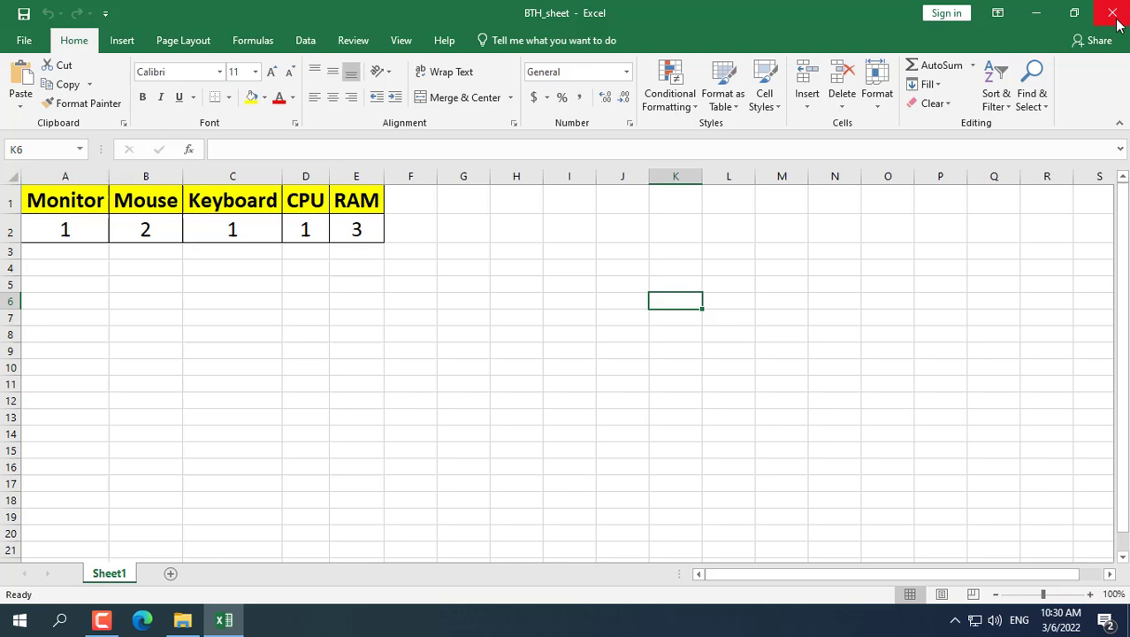
left_click(1115, 12)
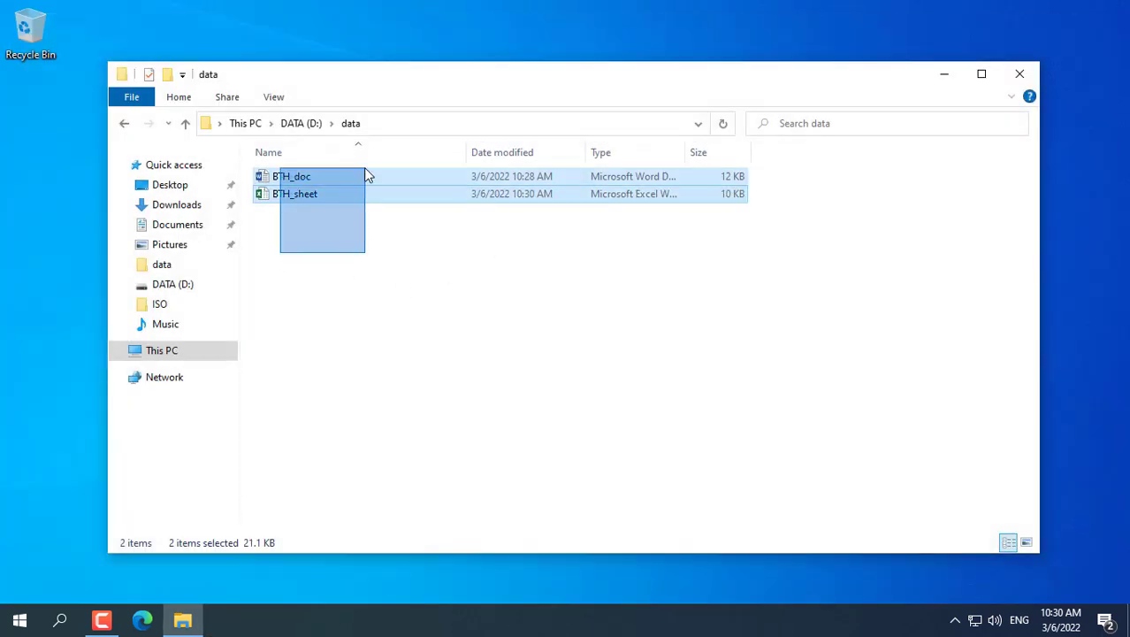
- Delete BTH_doc and BTH_sheet, then permanently remove both from the Recycle Bin
right_click(292, 176)
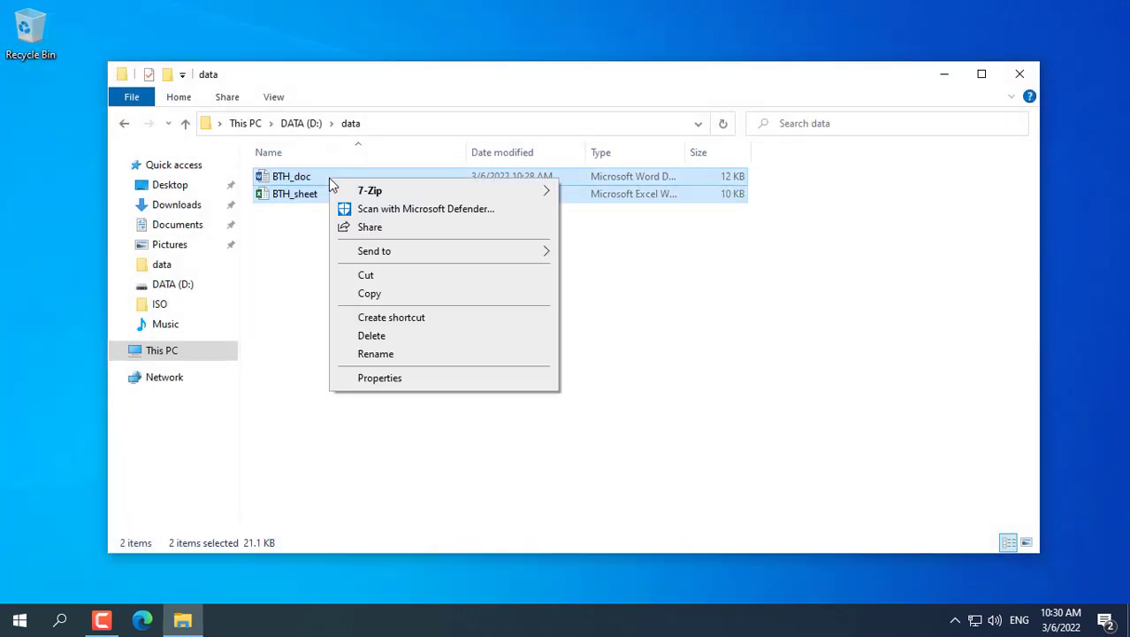
mouse_move(456, 343)
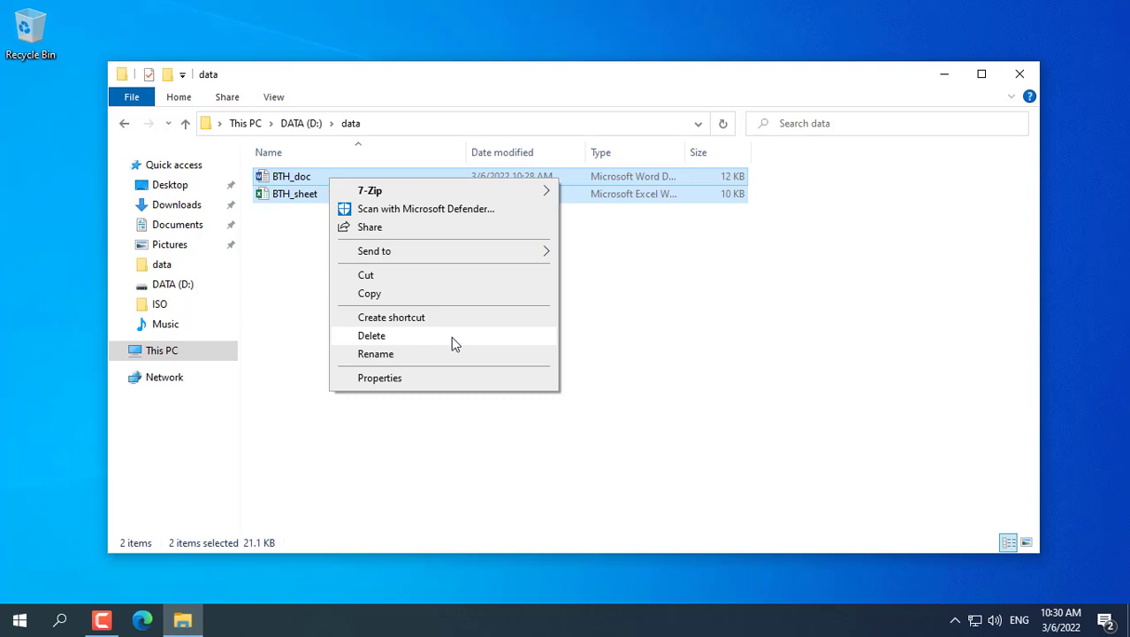
left_click(371, 335)
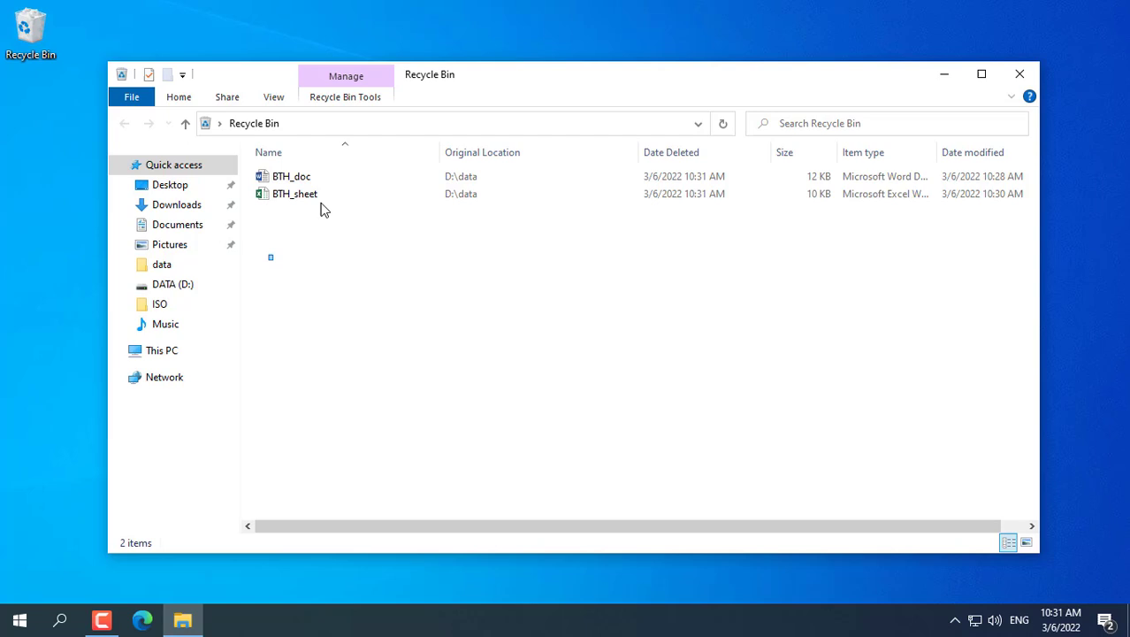
right_click(295, 193)
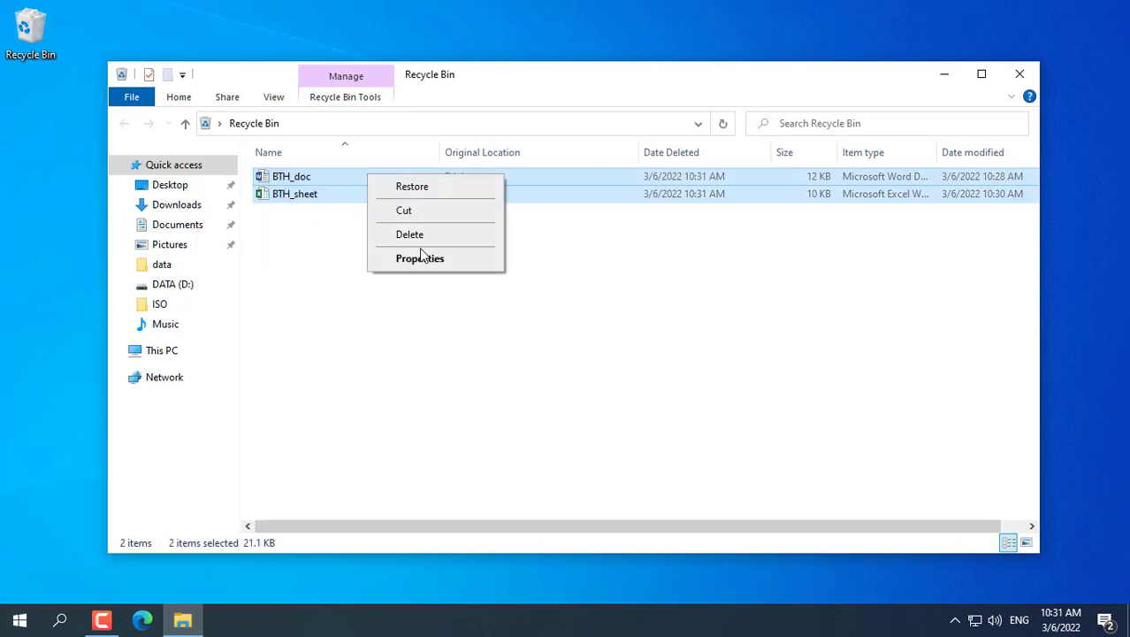
left_click(410, 234)
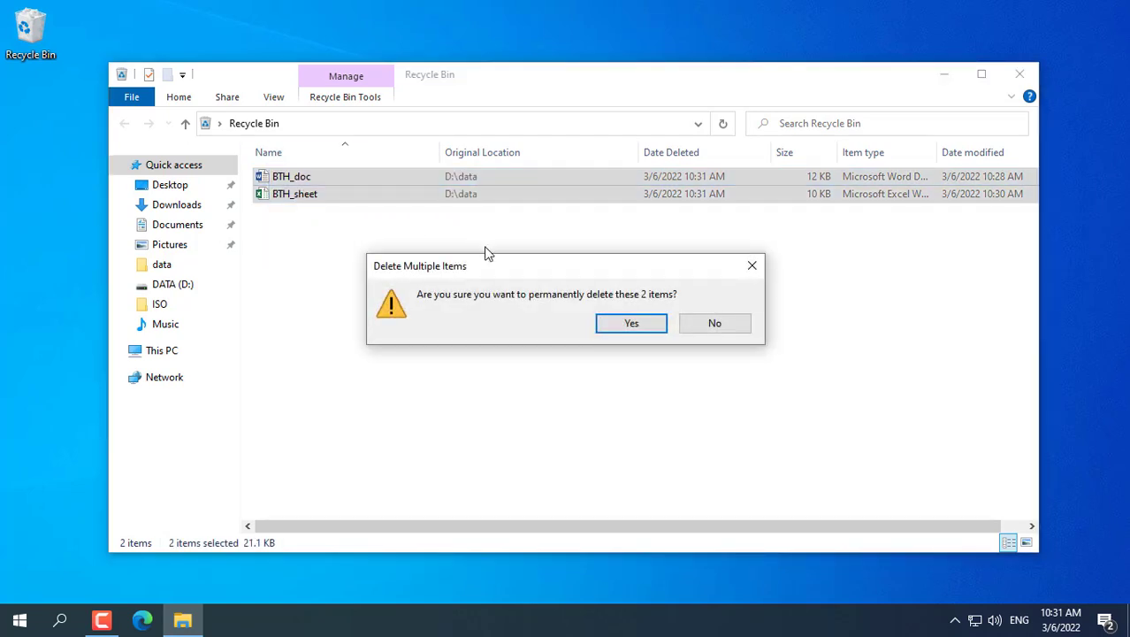
left_click(631, 323)
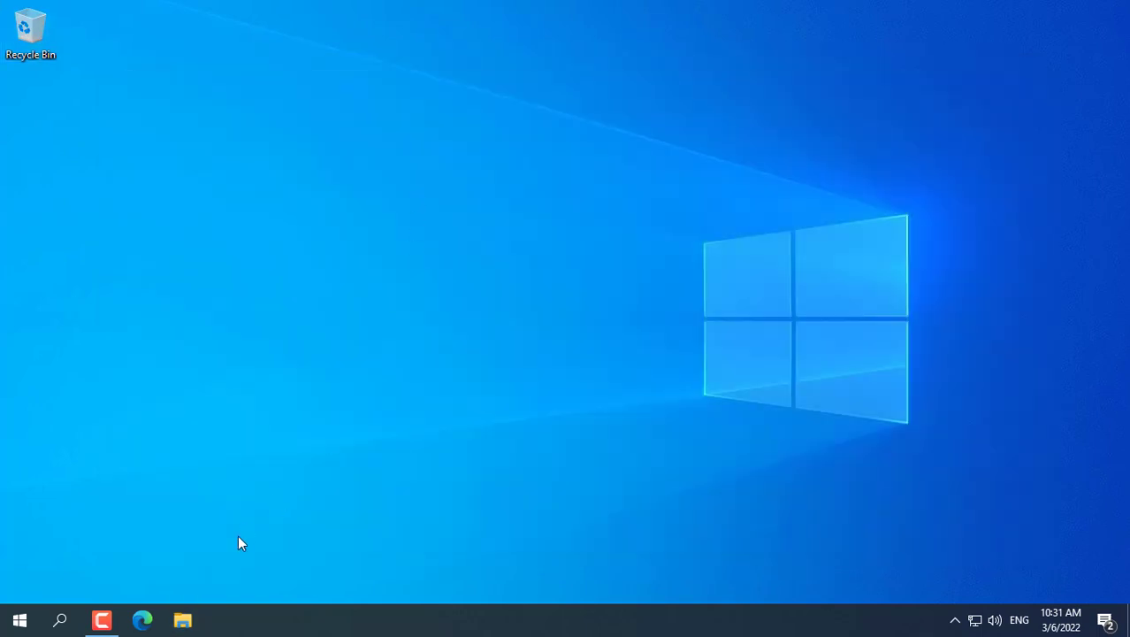
- Download the free Recuva installer from ccleaner.com/recuva in Edge
left_click(142, 619)
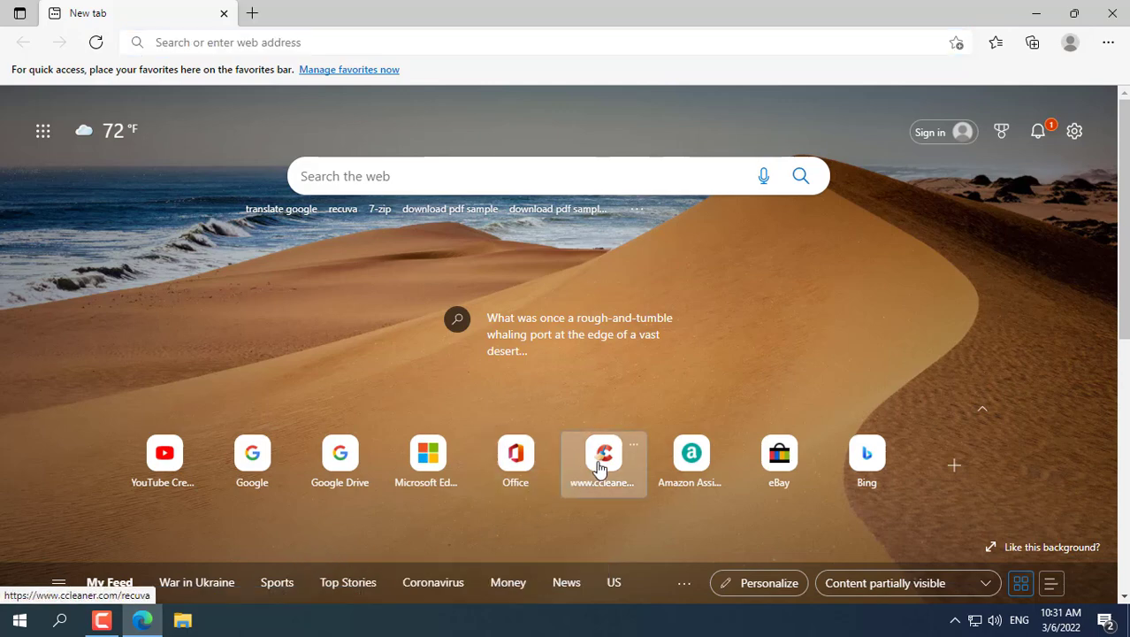
left_click(604, 451)
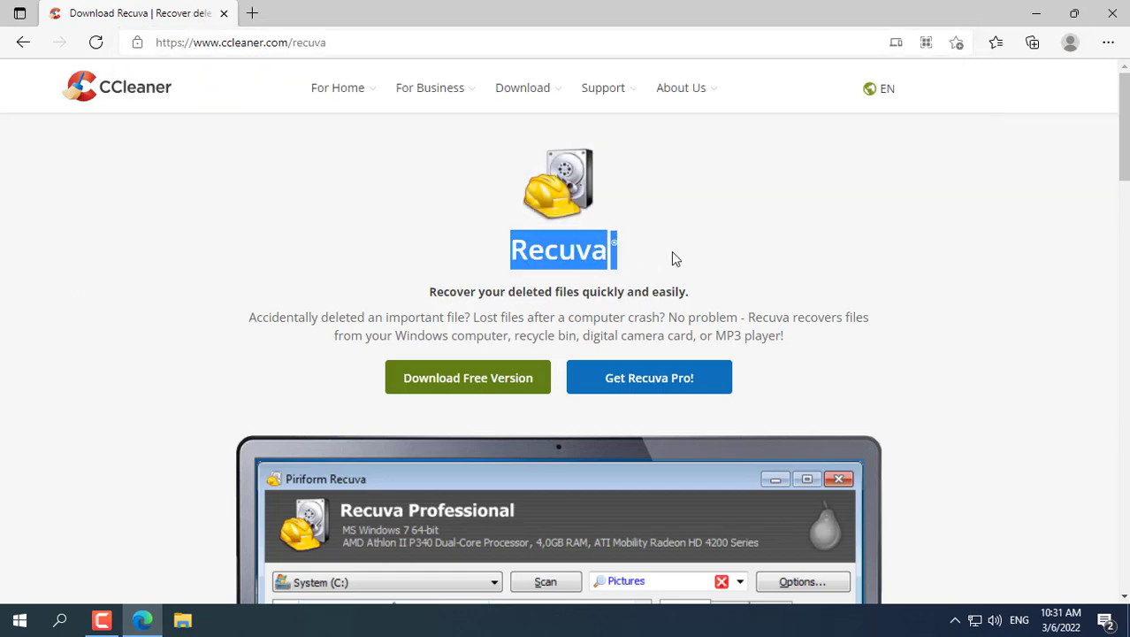
scroll("down", 3)
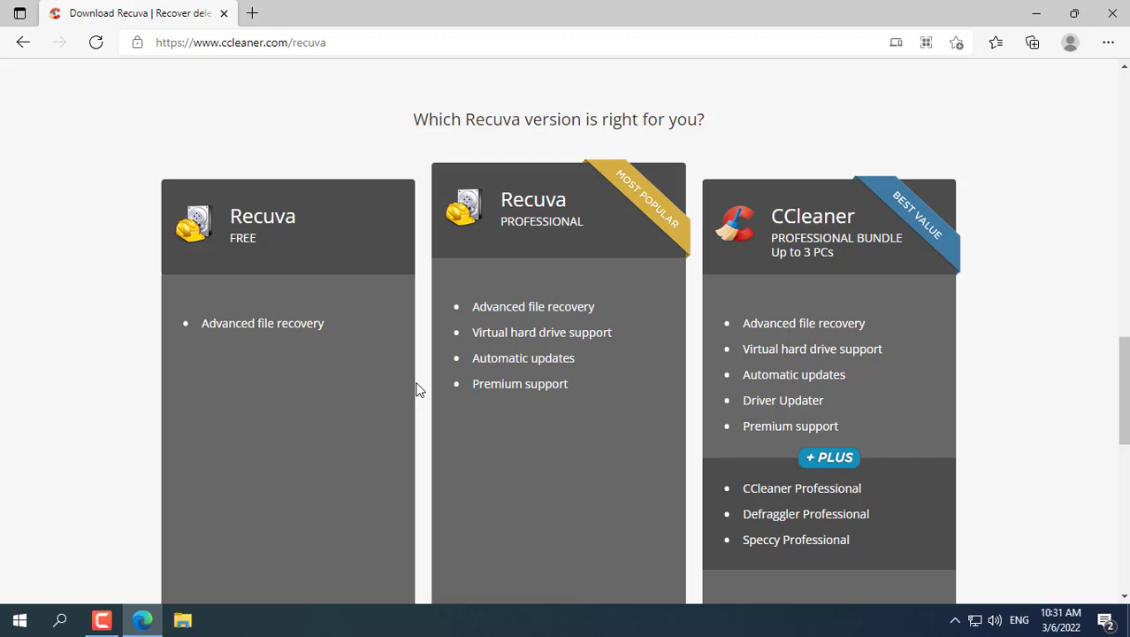
scroll("down", 3)
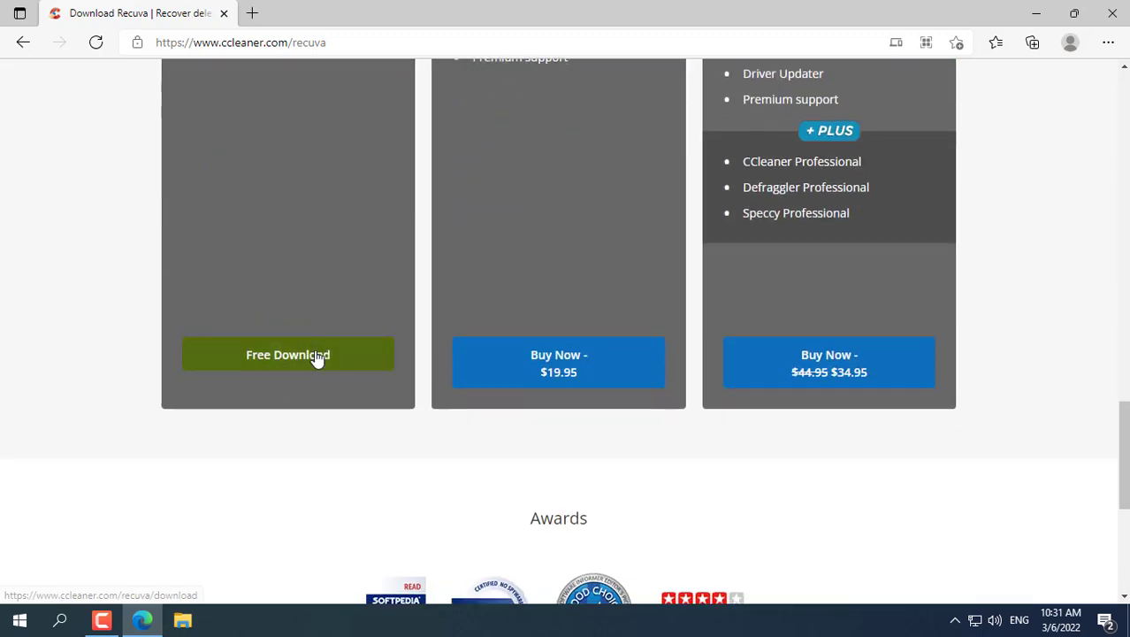
left_click(287, 354)
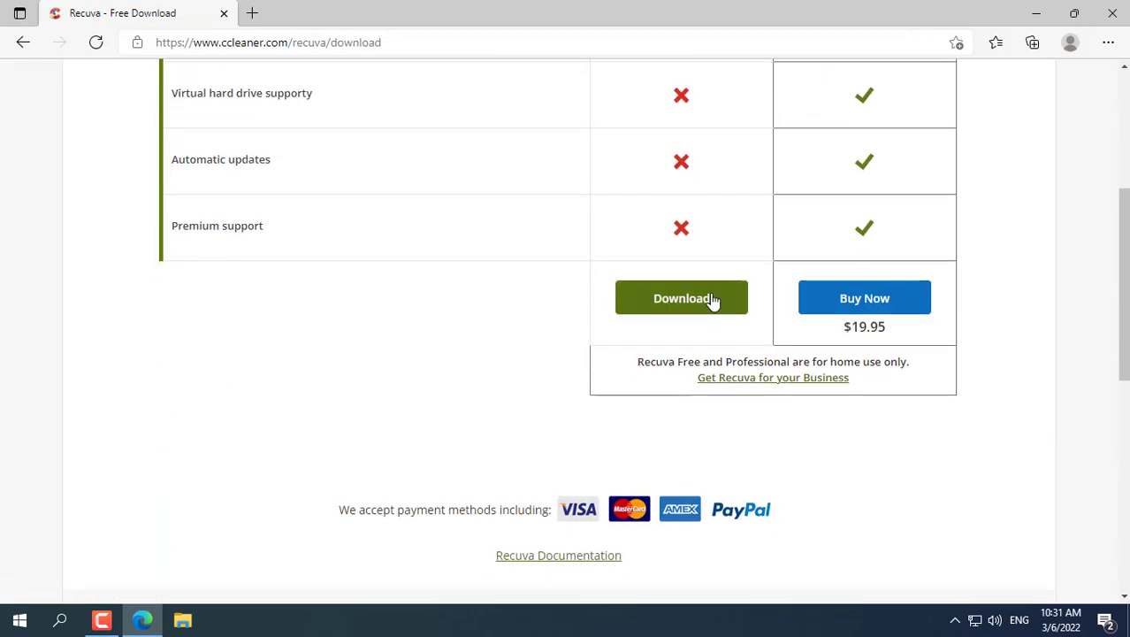
left_click(681, 297)
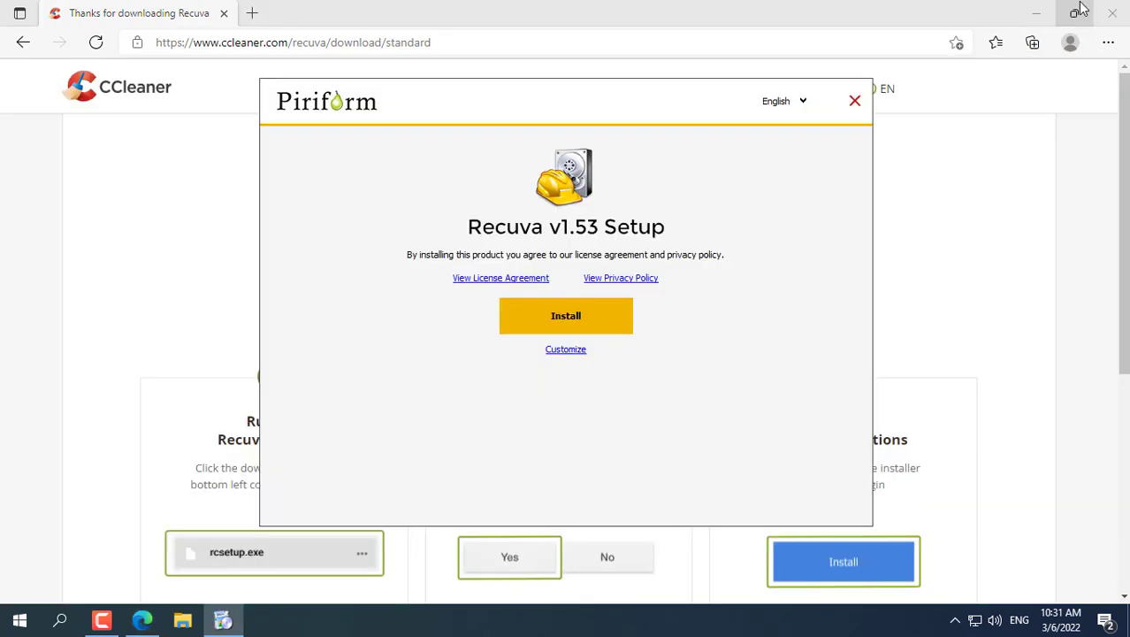
- Install and launch Recuva v1.53, and set the wizard to All Files in D:\
left_click(565, 316)
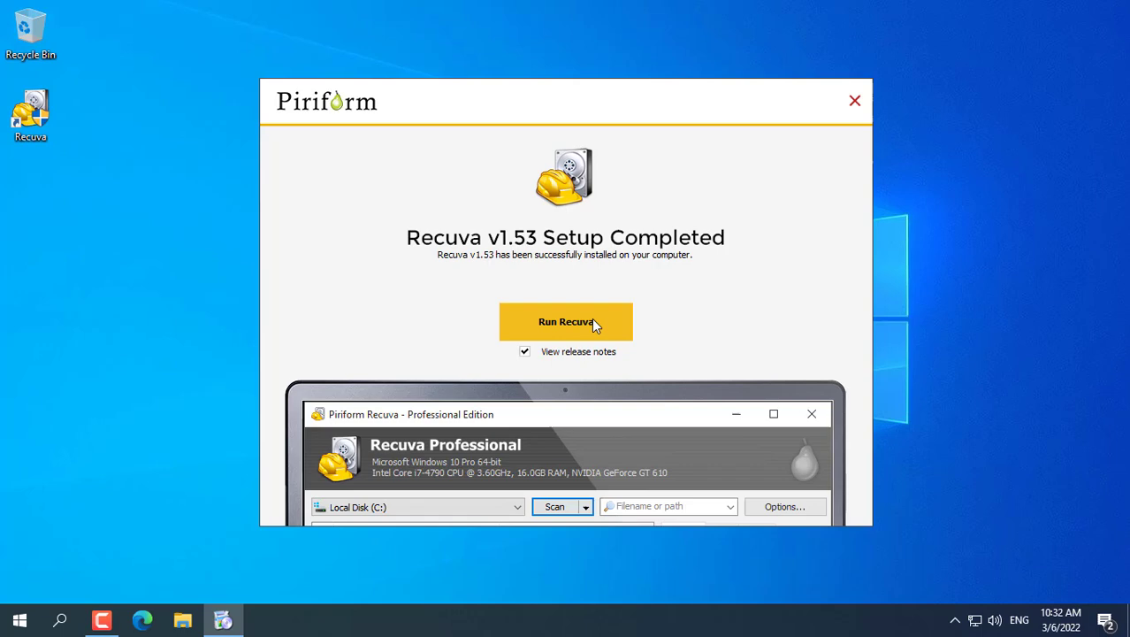
left_click(566, 322)
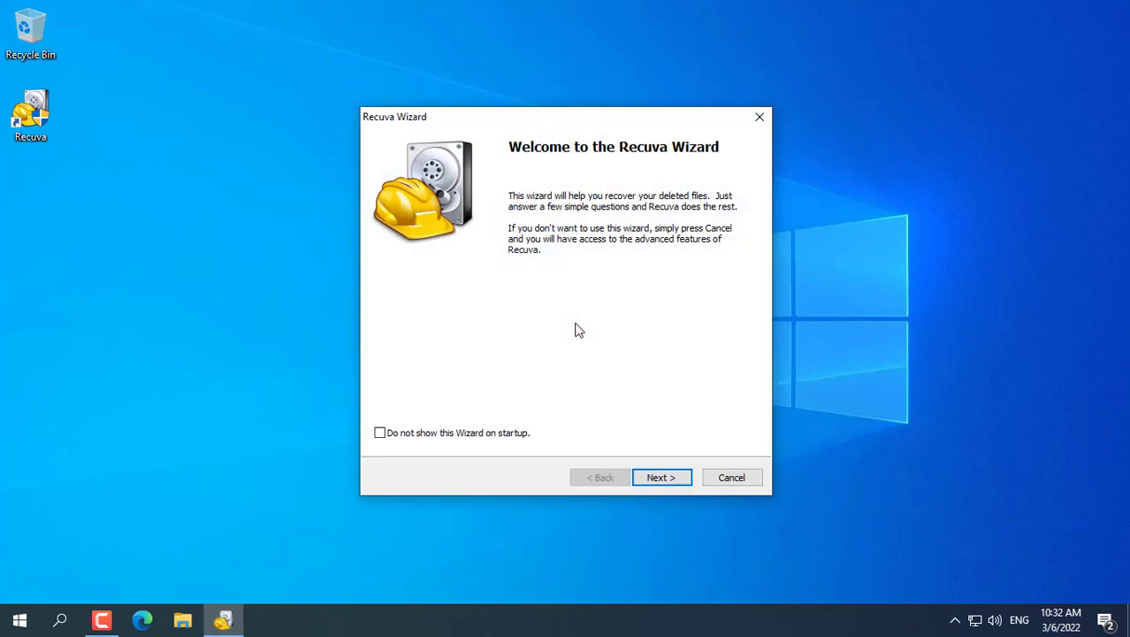
left_click(662, 476)
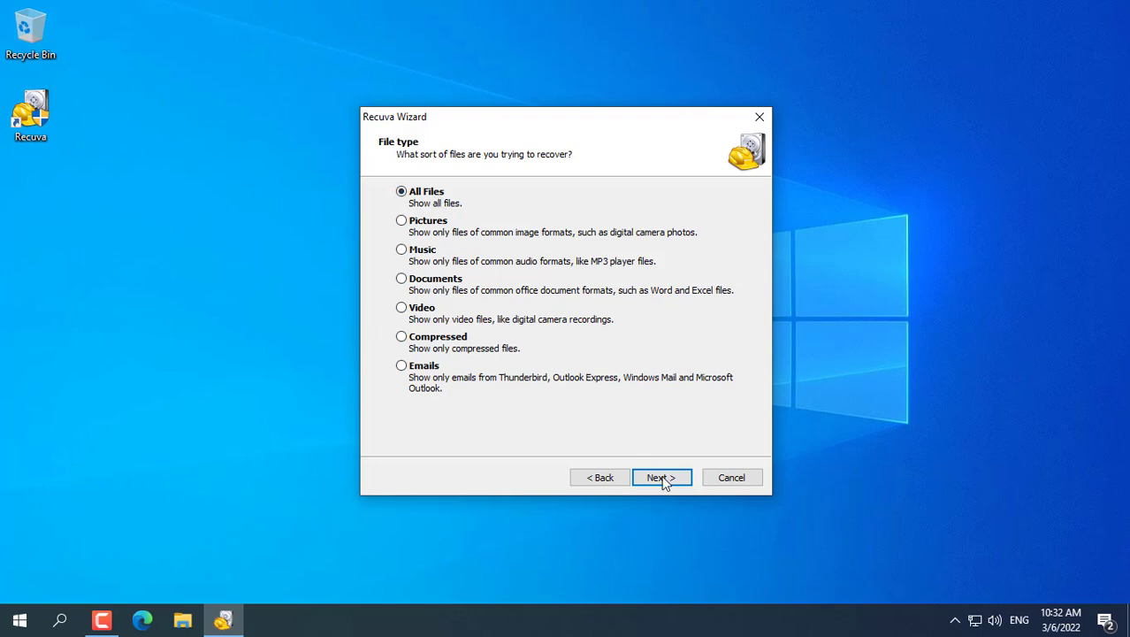
left_click(661, 476)
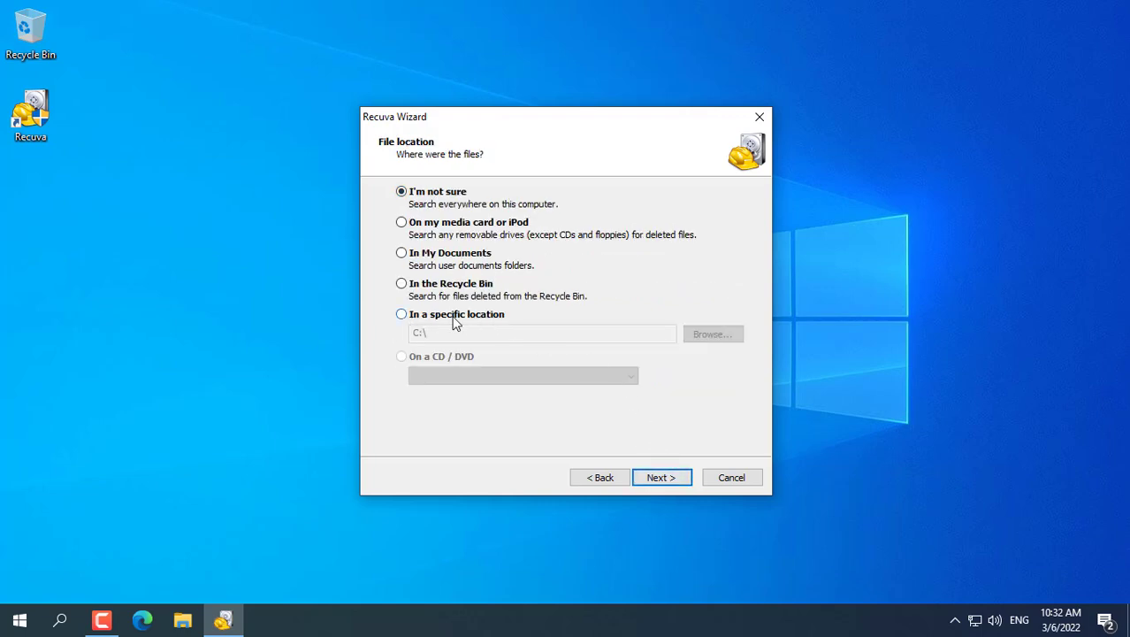
left_click(713, 334)
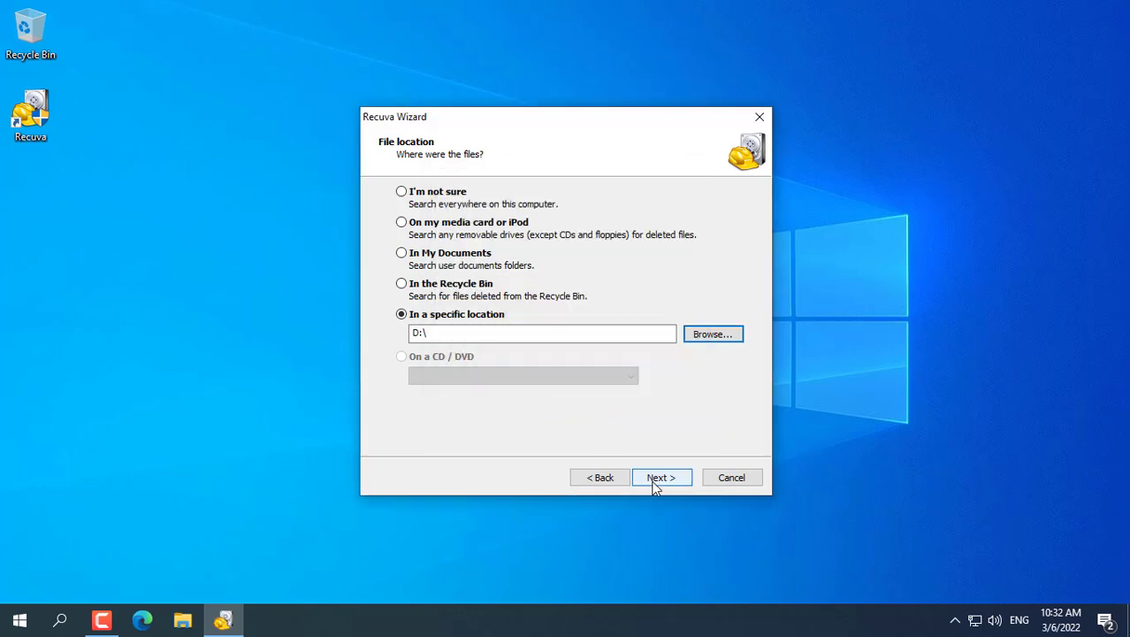
left_click(661, 477)
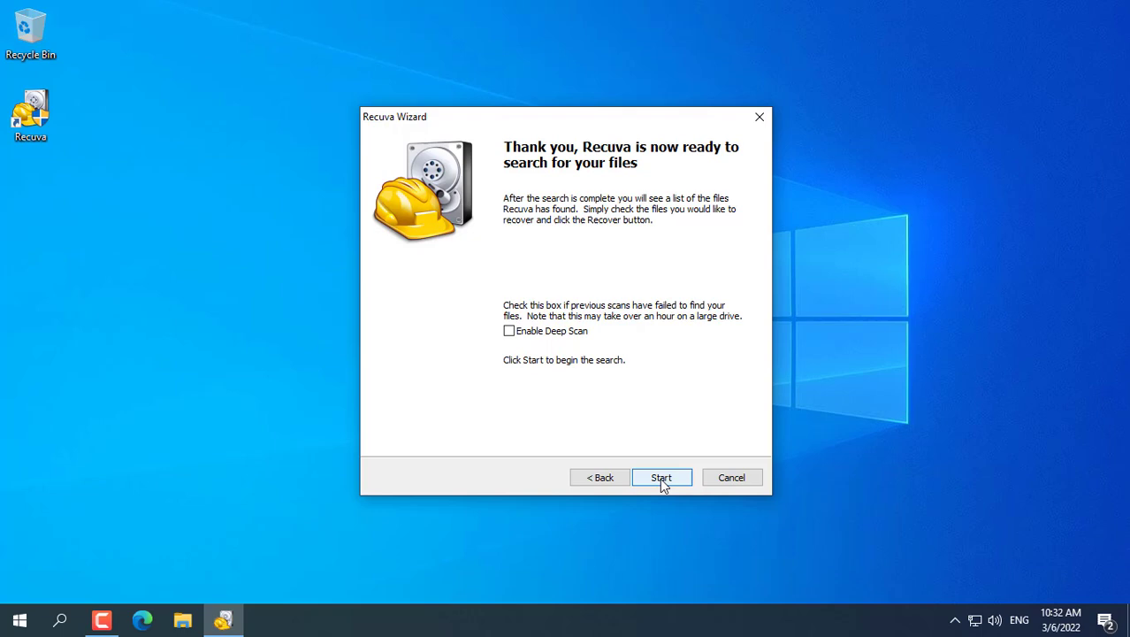
- Scan D: for deleted files and maximize the results list
left_click(662, 476)
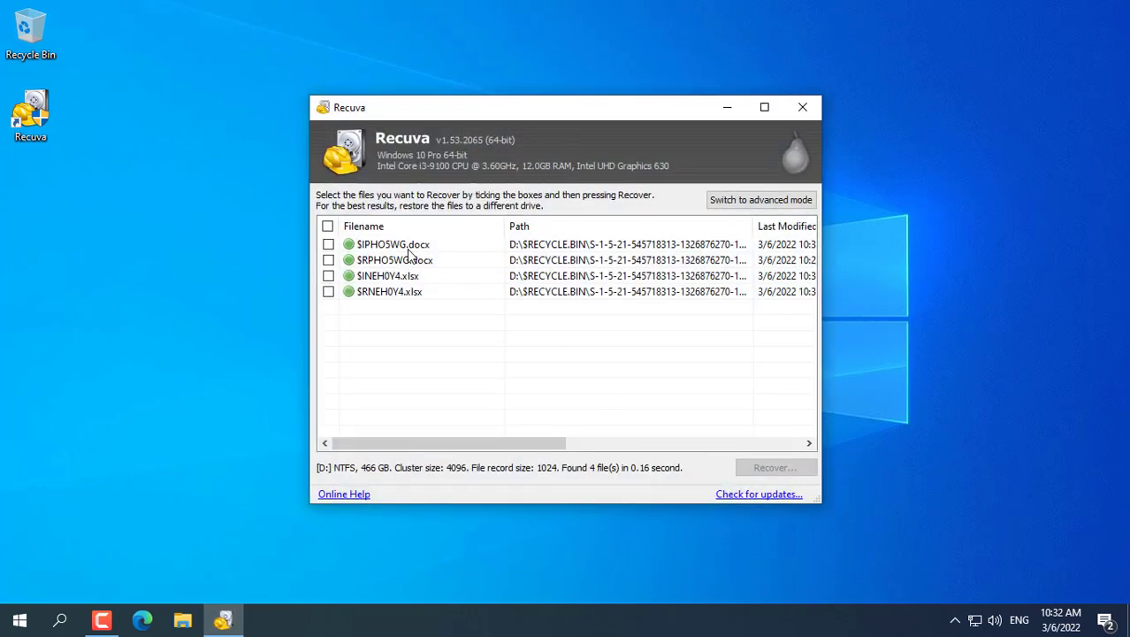
left_click(389, 291)
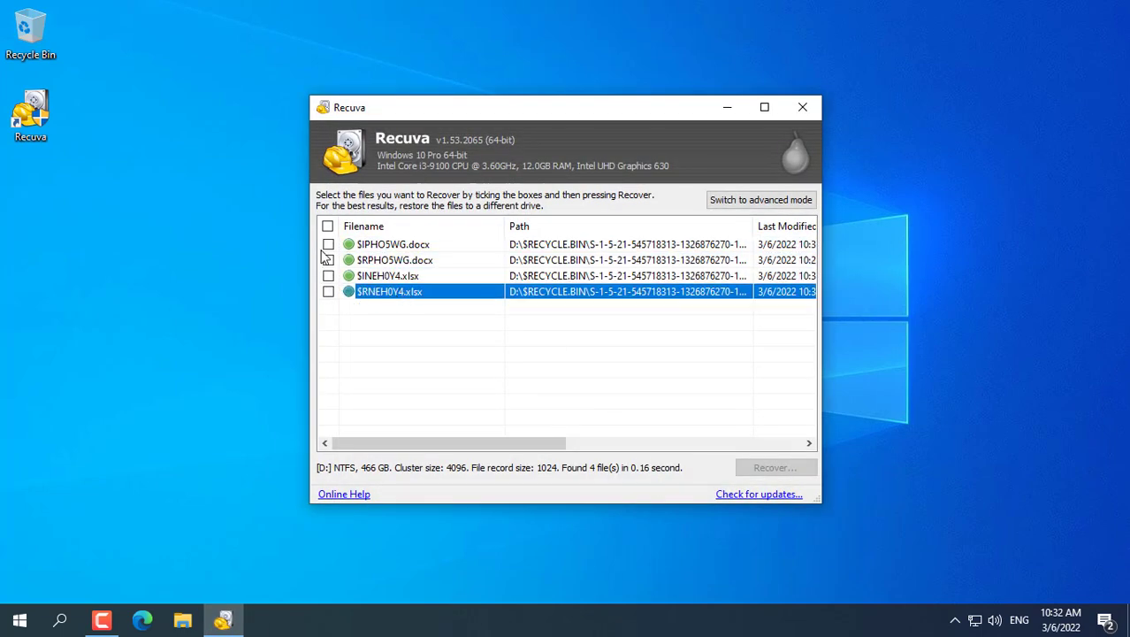
left_click(764, 106)
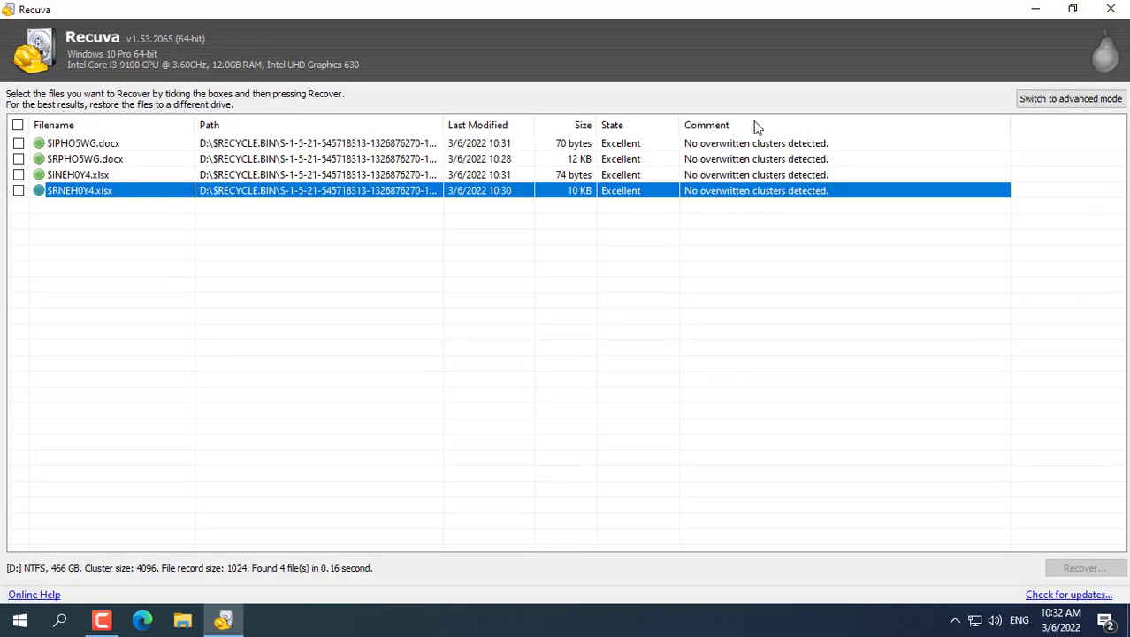
left_click(84, 143)
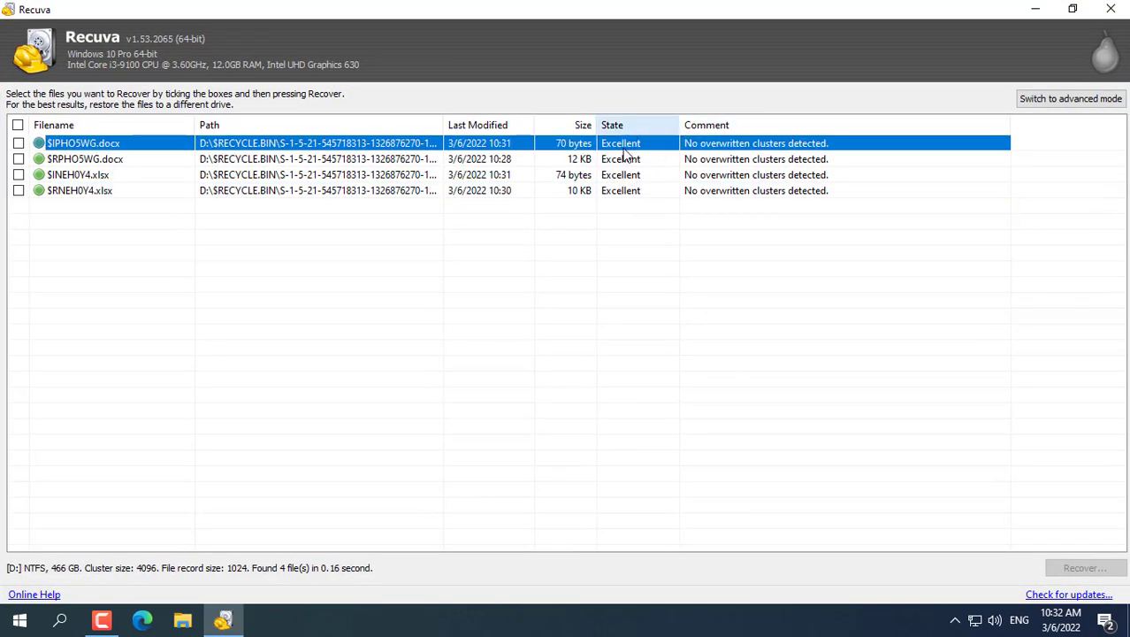
mouse_move(654, 184)
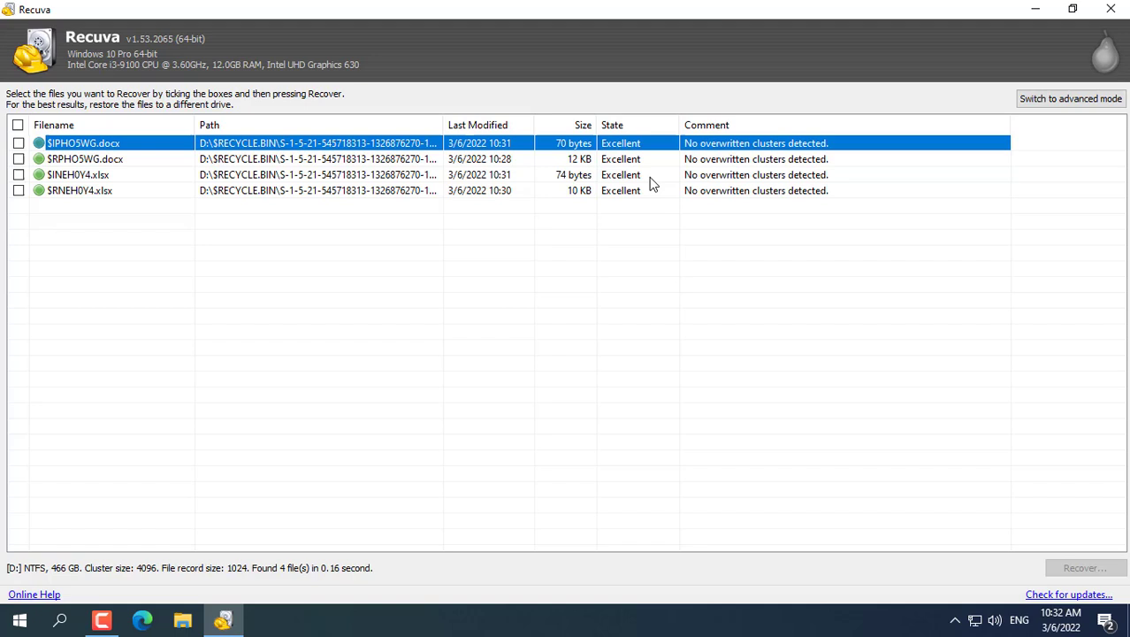
mouse_move(19, 144)
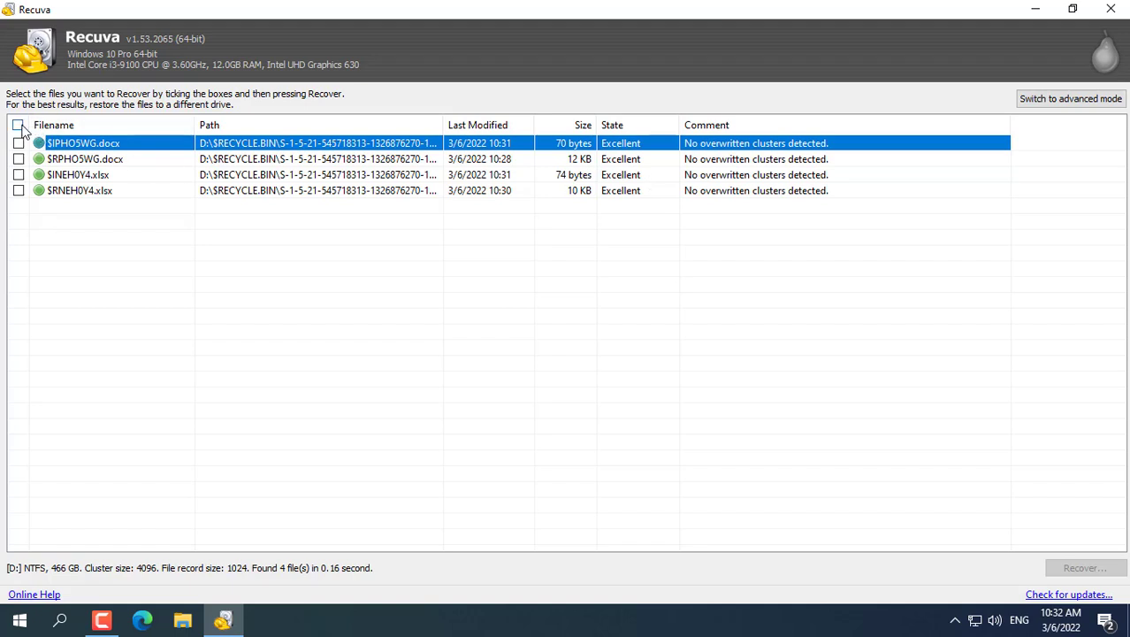
- Recover all four found .docx and .xlsx files to the Desktop
left_click(21, 142)
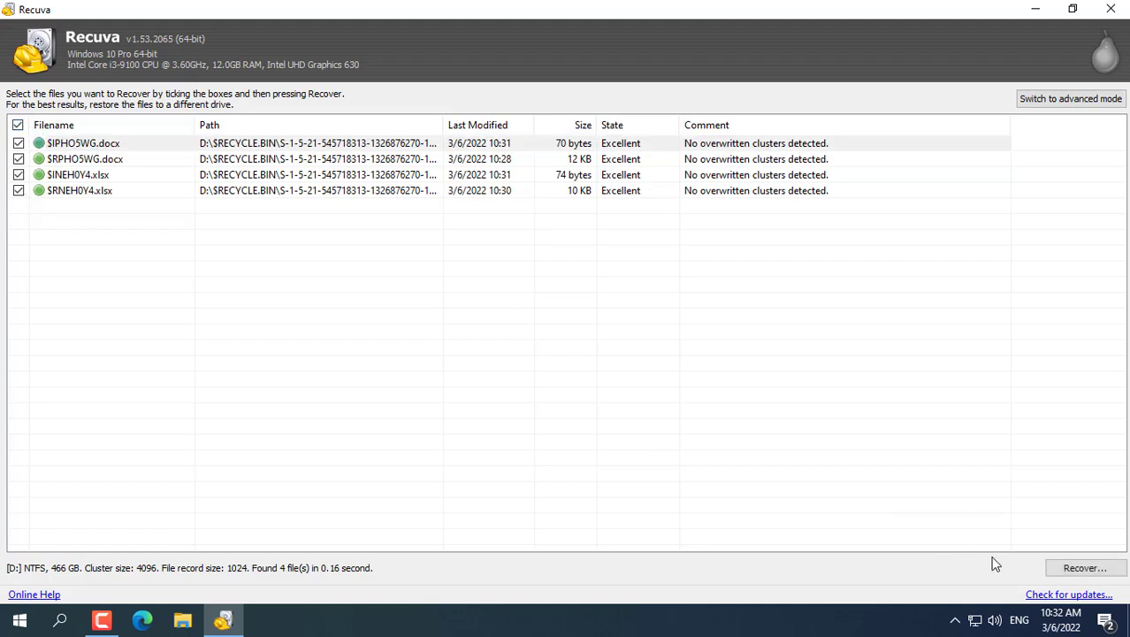
left_click(1083, 567)
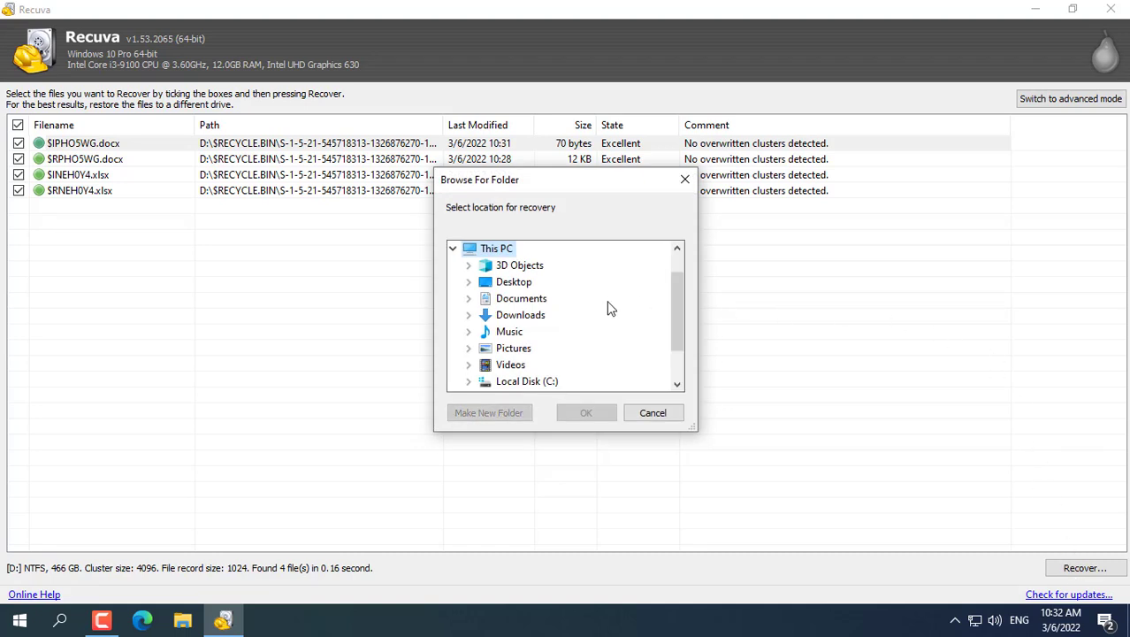
left_click(587, 412)
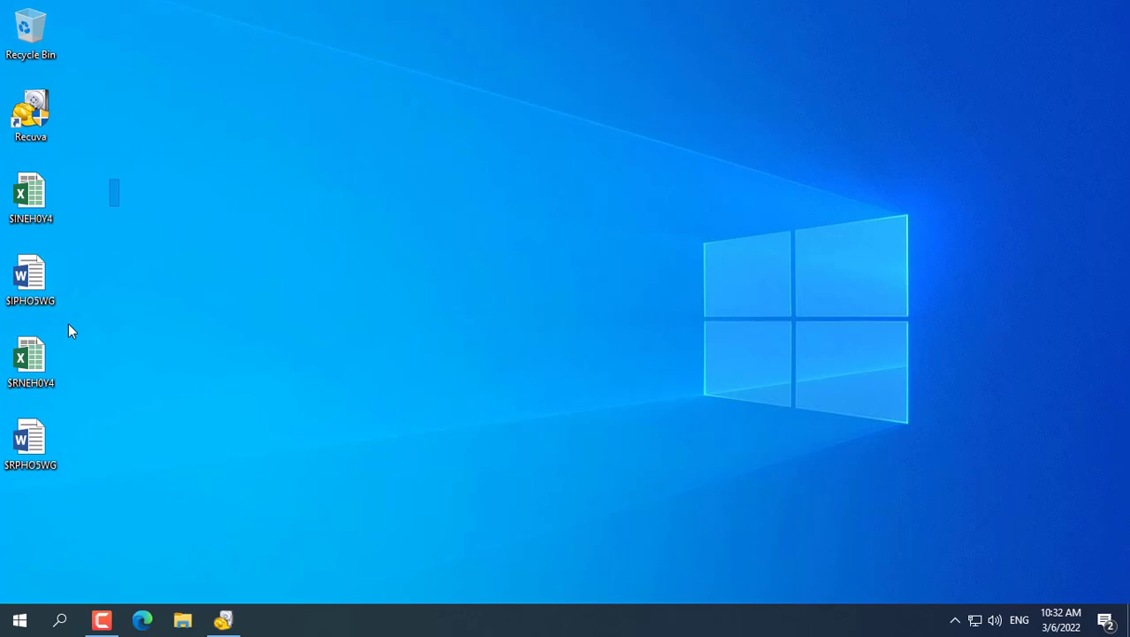
left_click(30, 198)
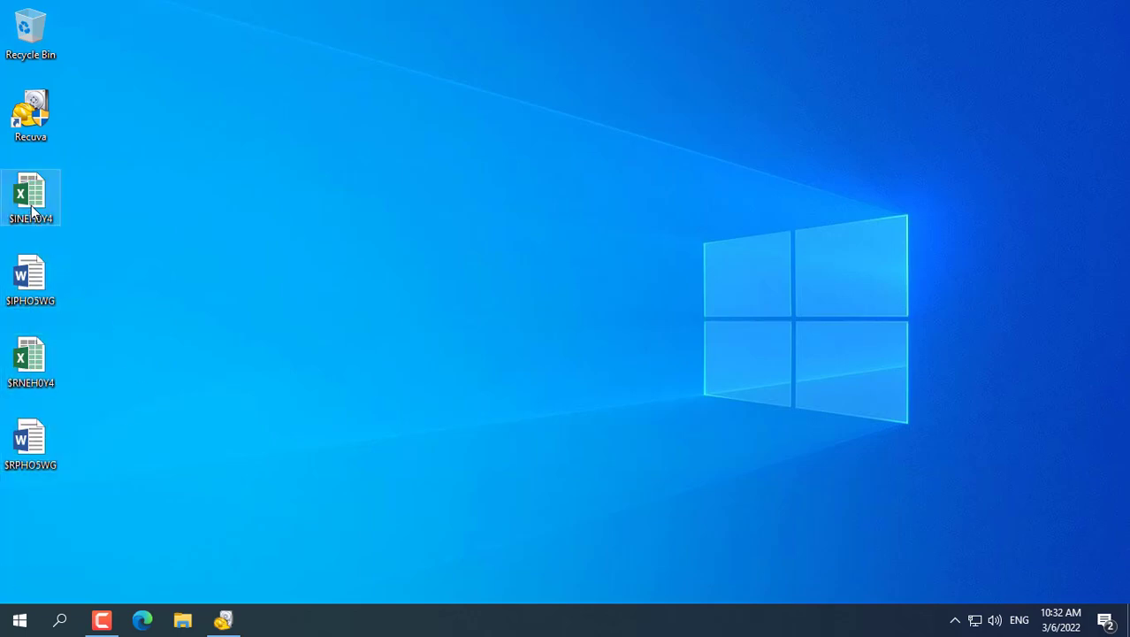
mouse_move(34, 194)
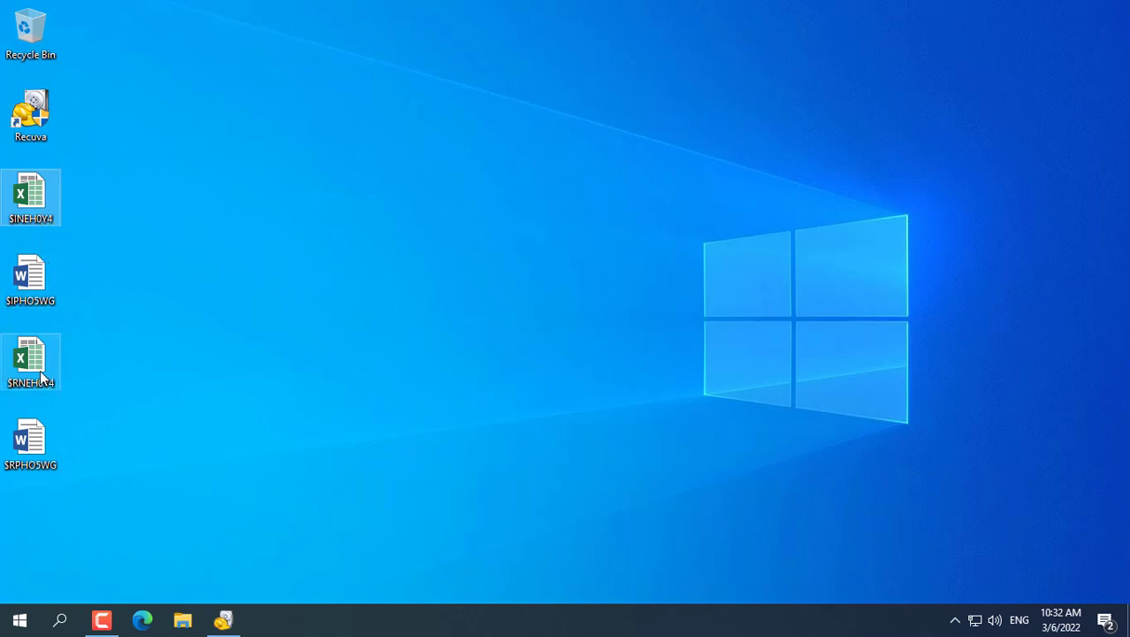
mouse_move(40, 374)
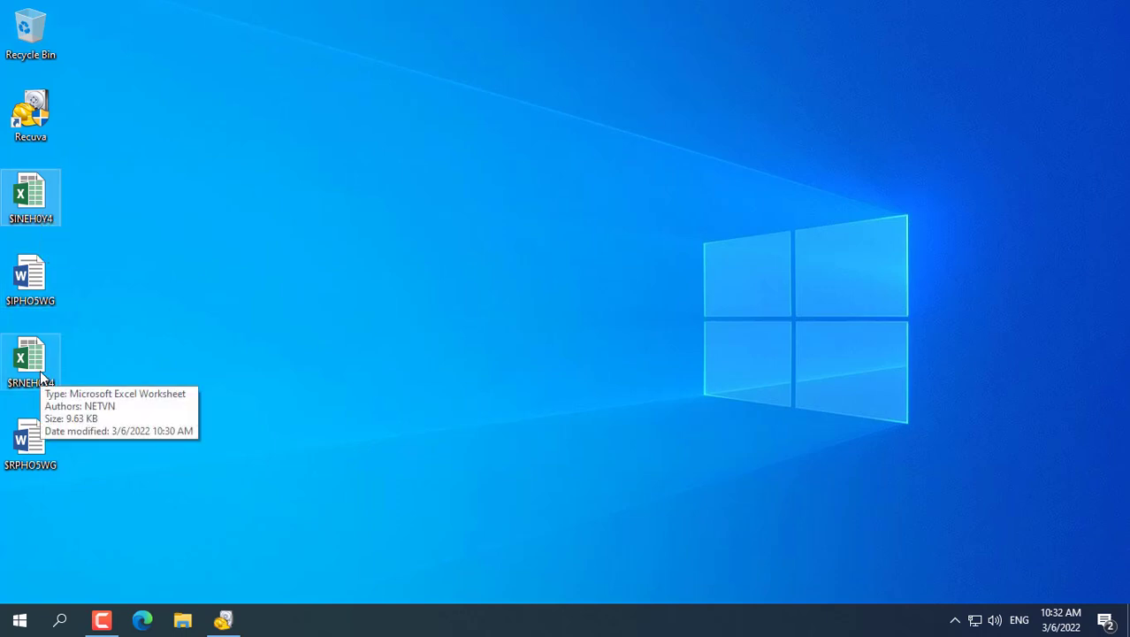
- Open the recovered $RNEH0Y4 workbook in Excel and save it as 'BTH_sheet'
double_click(29, 358)
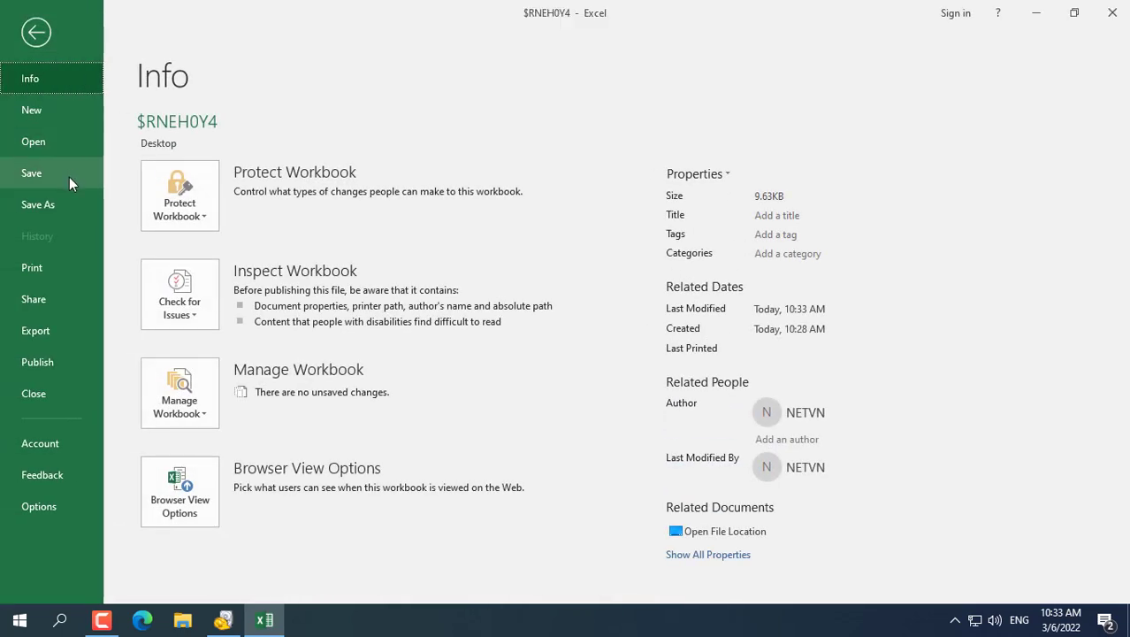
left_click(38, 204)
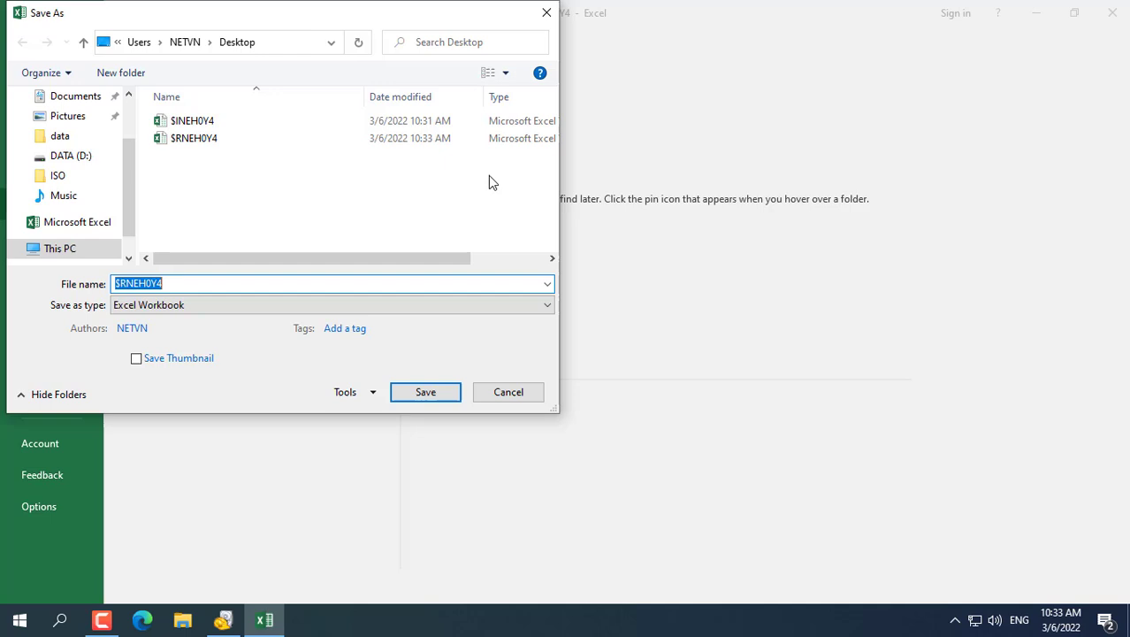
type("BTH_s")
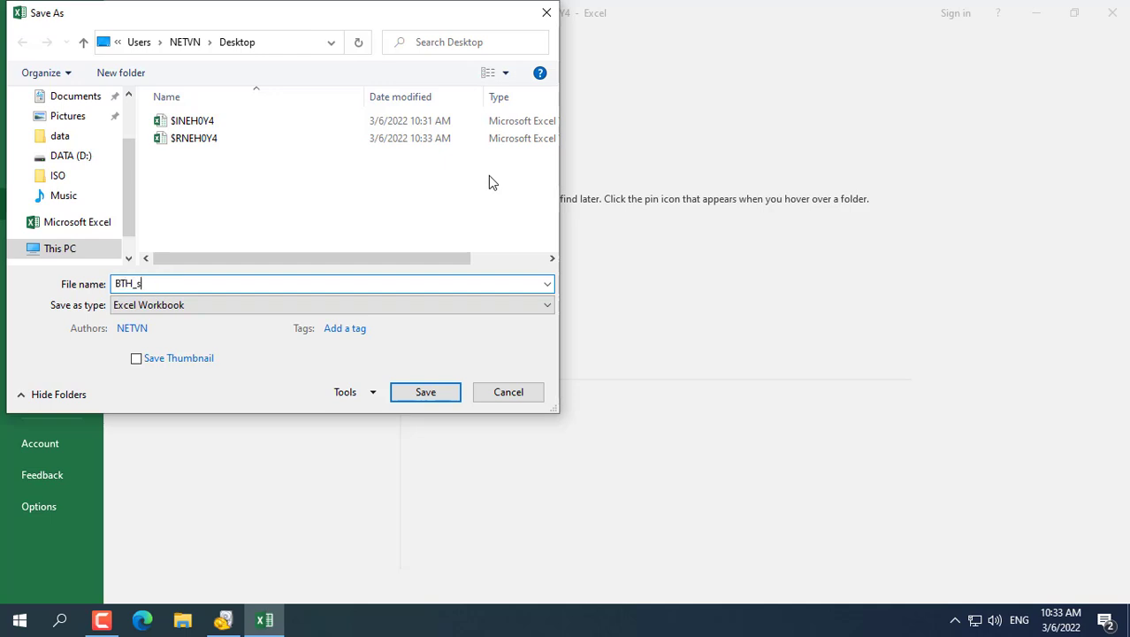
type("heet")
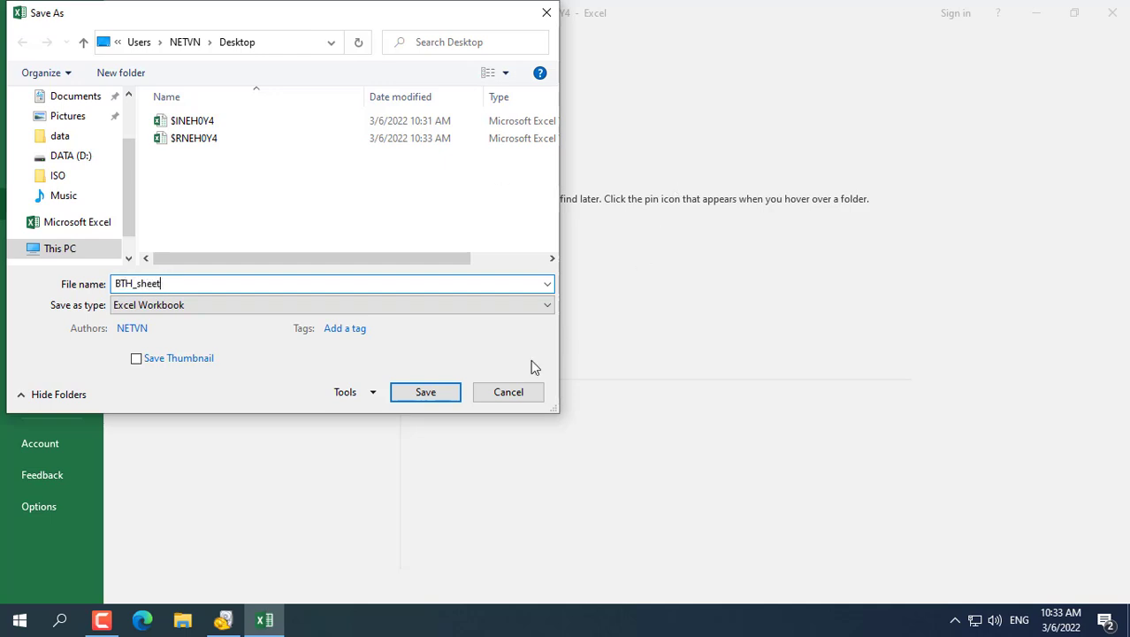
left_click(425, 392)
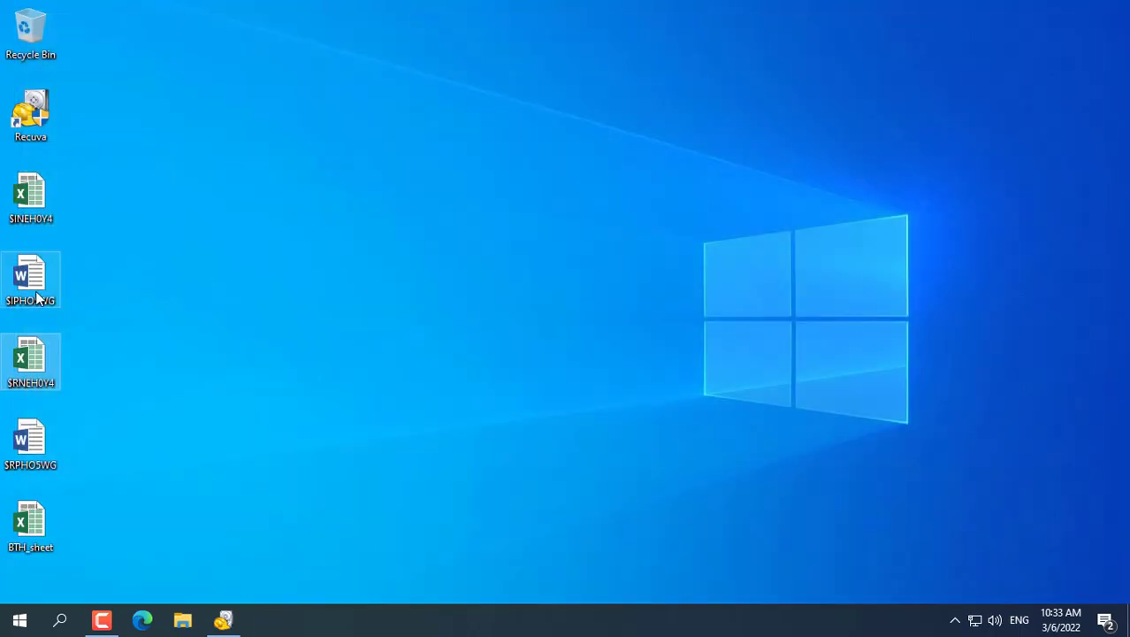
mouse_move(32, 301)
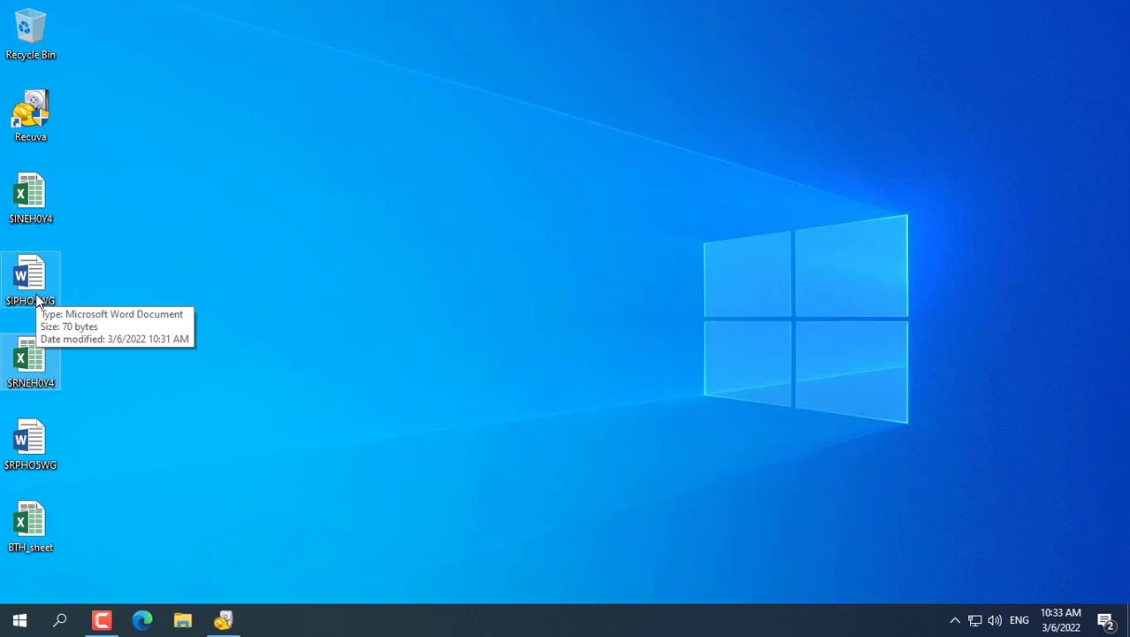